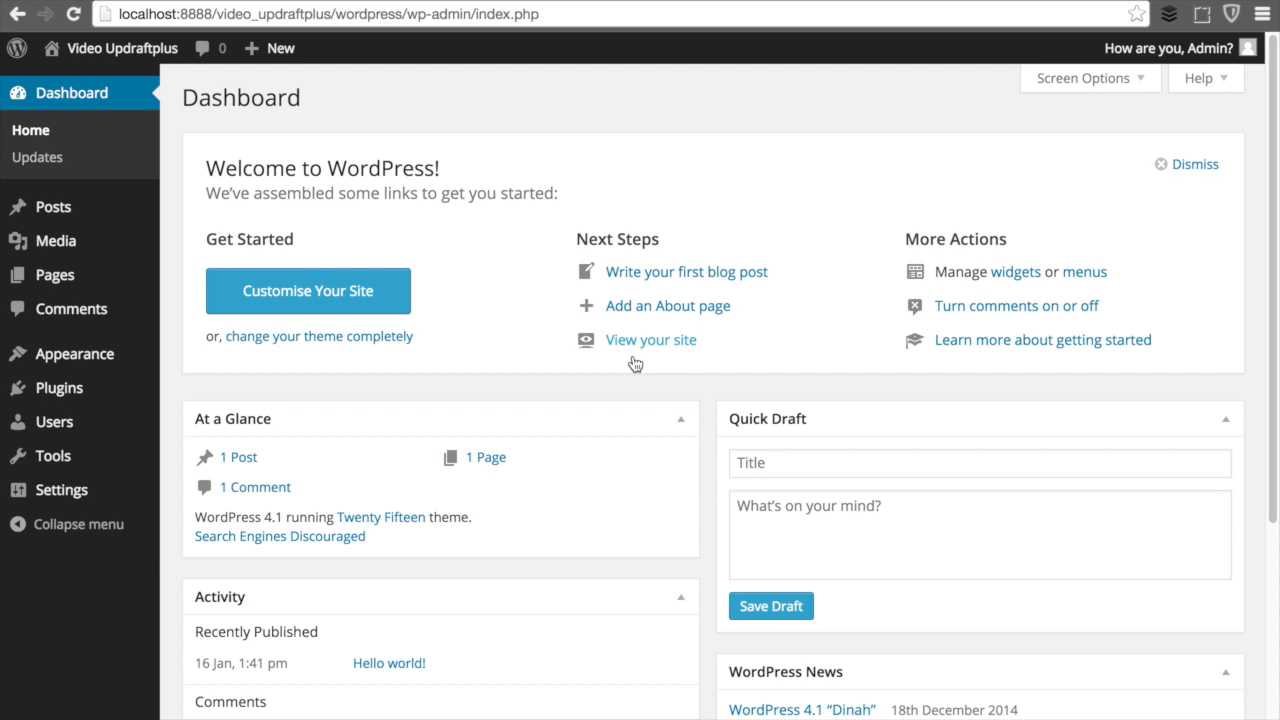
mouse_move(643, 385)
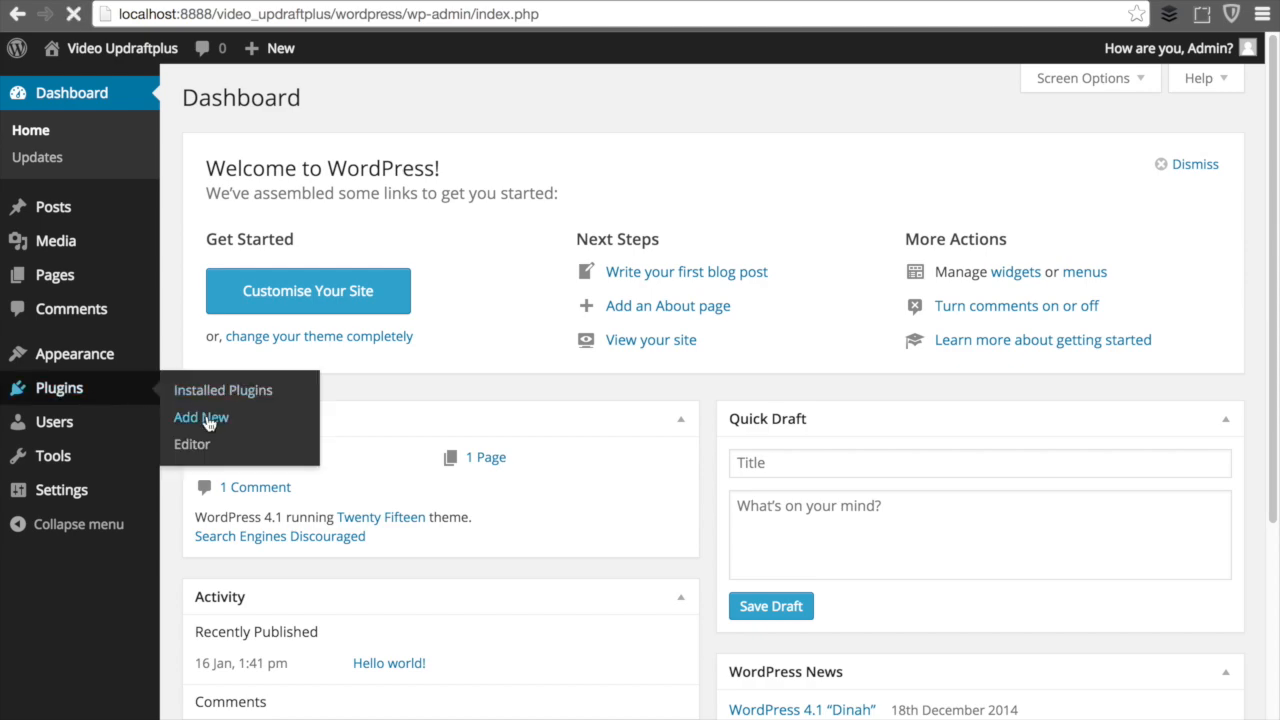
Go to Plugins > Add New from the admin dashboard
left_click(200, 417)
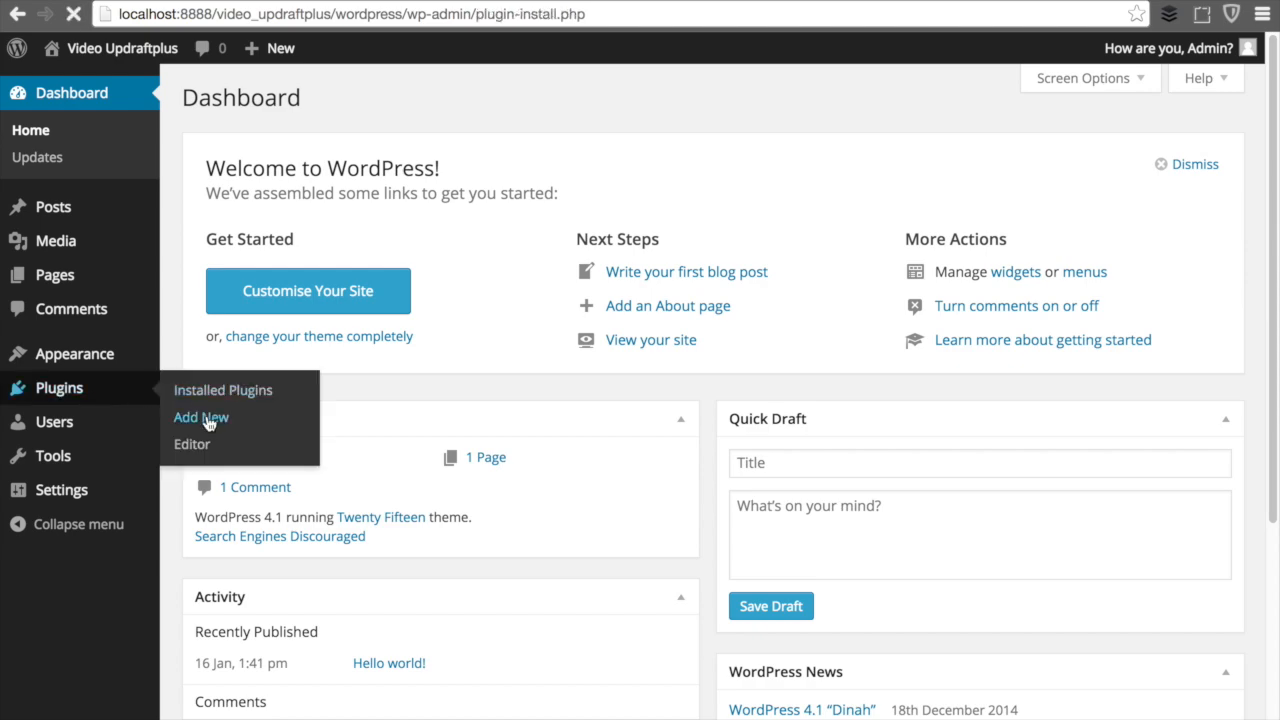
Search for UpdraftPlus and install UpdraftPlus Backup and Restoration, confirming the prompt
left_click(200, 417)
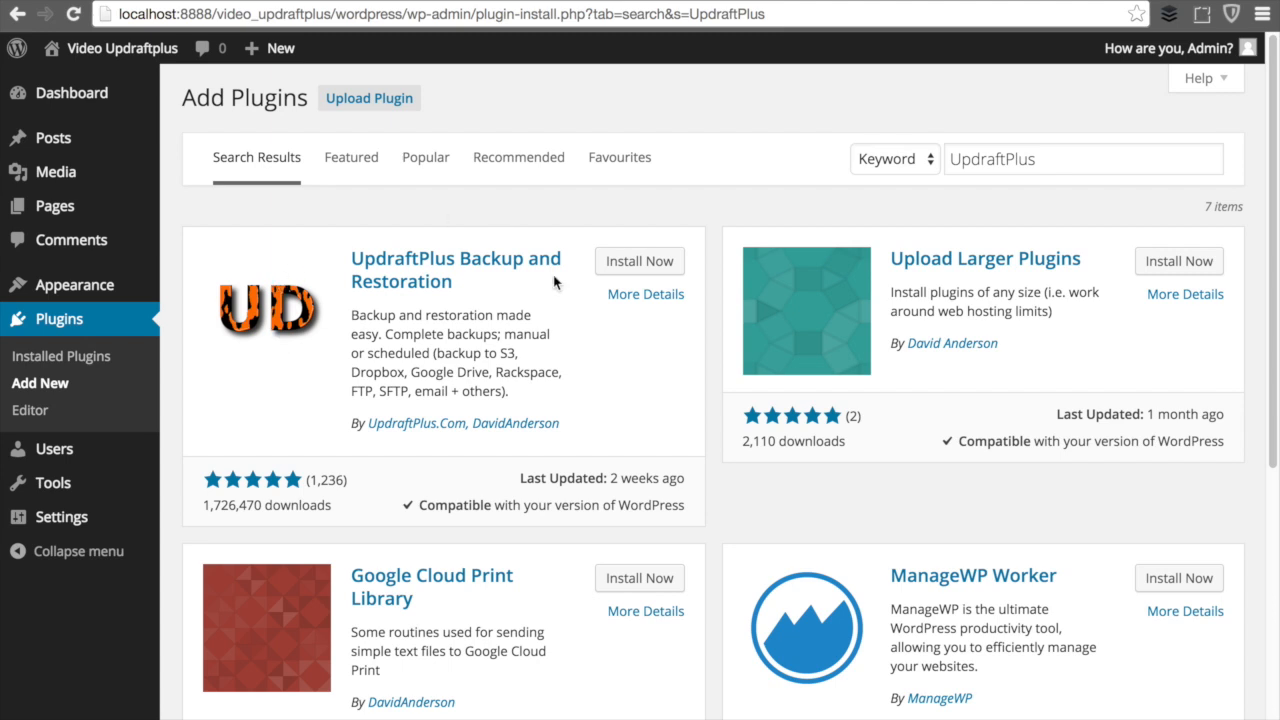
mouse_move(651, 325)
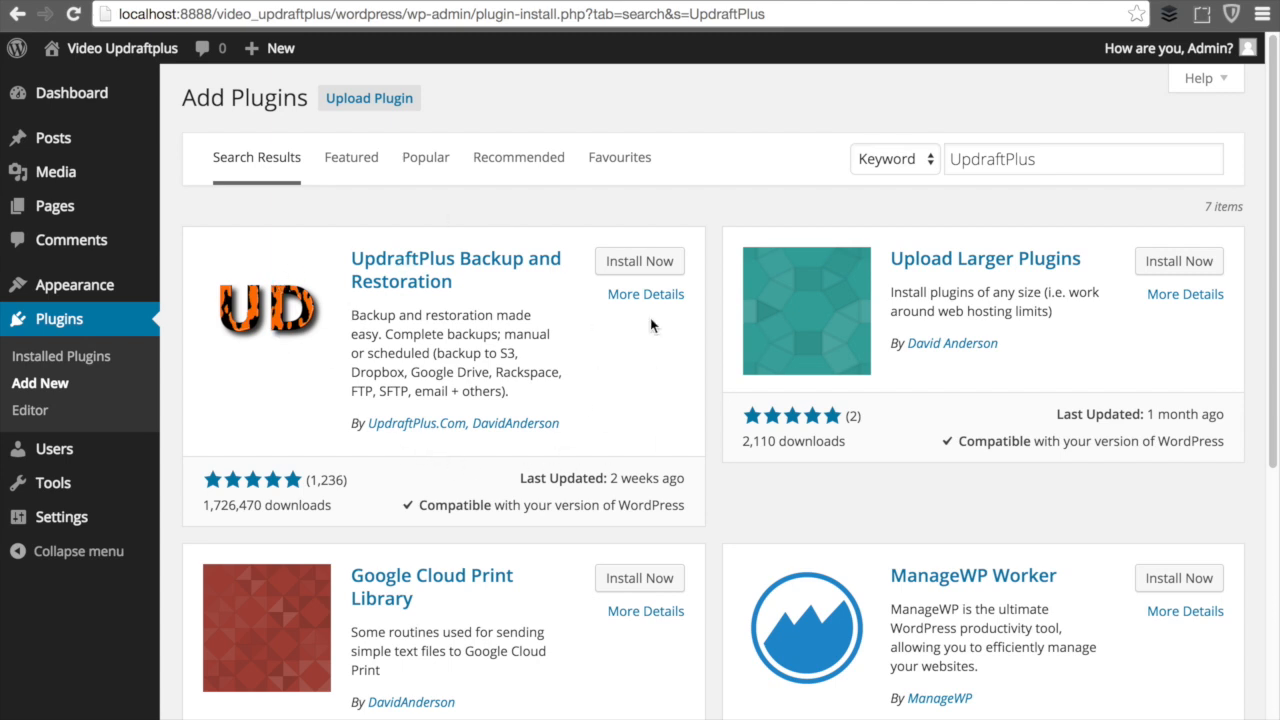
left_click(639, 261)
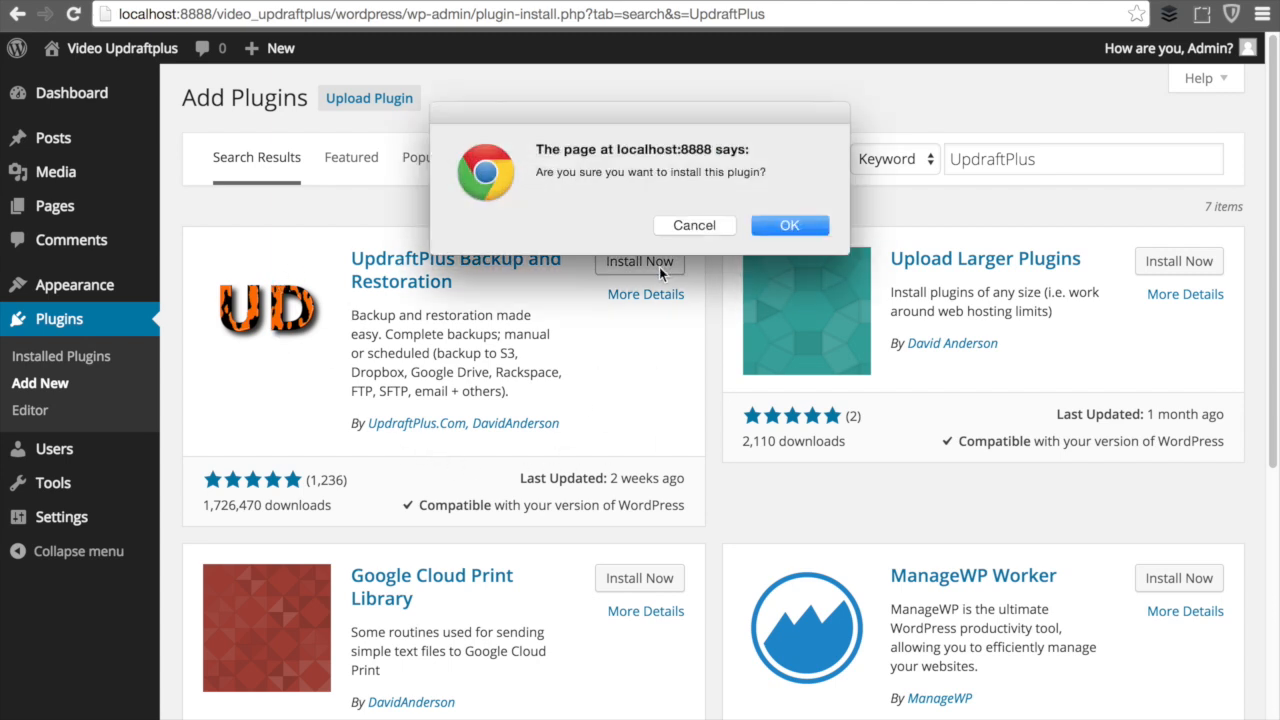
left_click(789, 224)
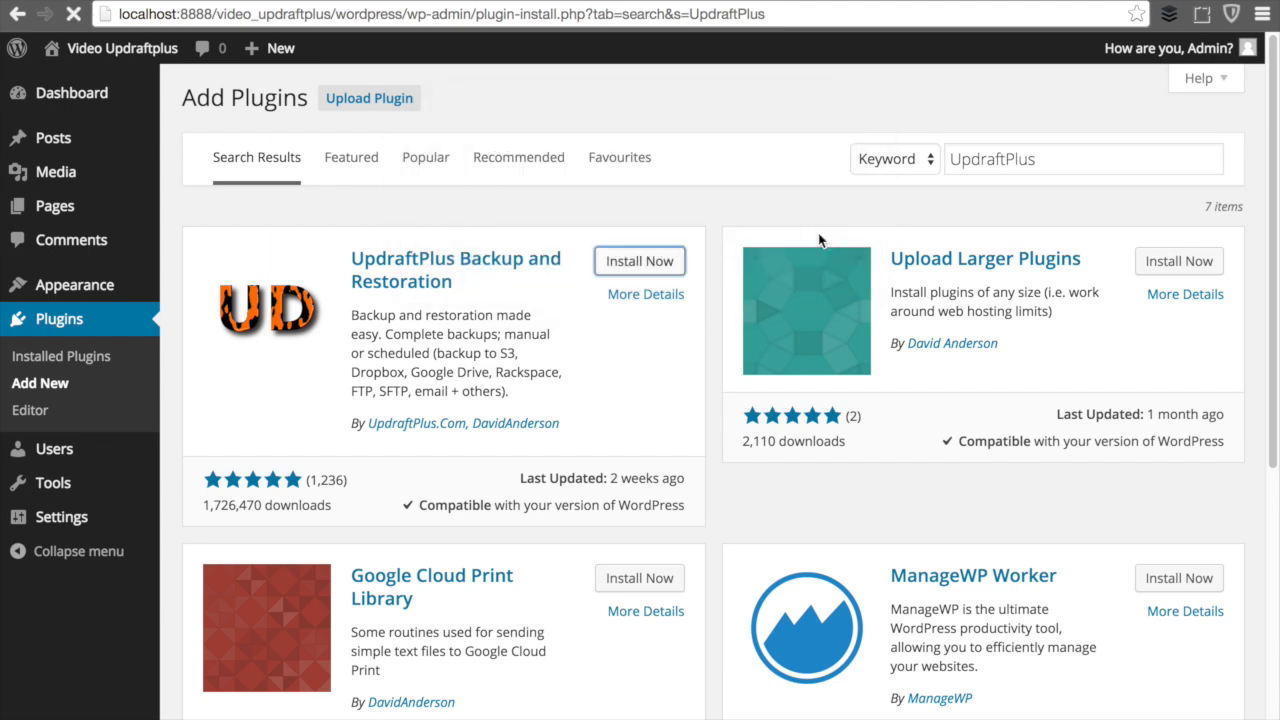
left_click(639, 261)
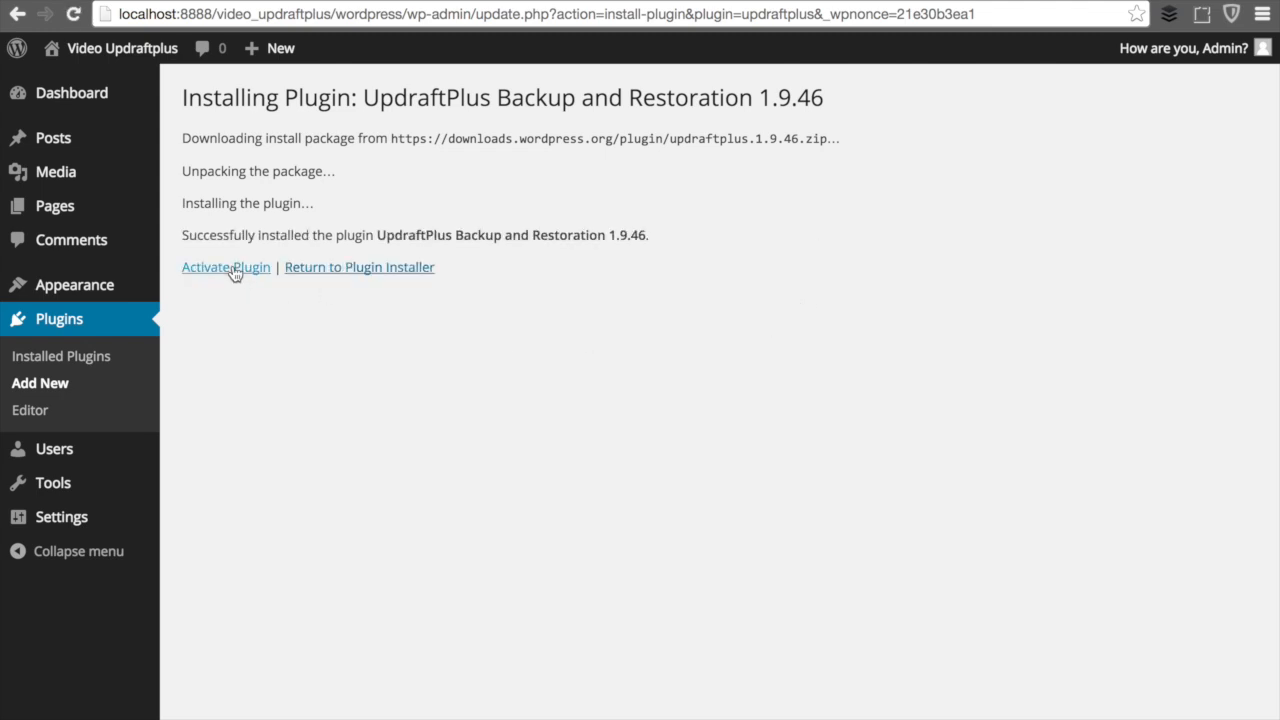
Activate UpdraftPlus and go to Settings > UpdraftPlus Backups
left_click(225, 267)
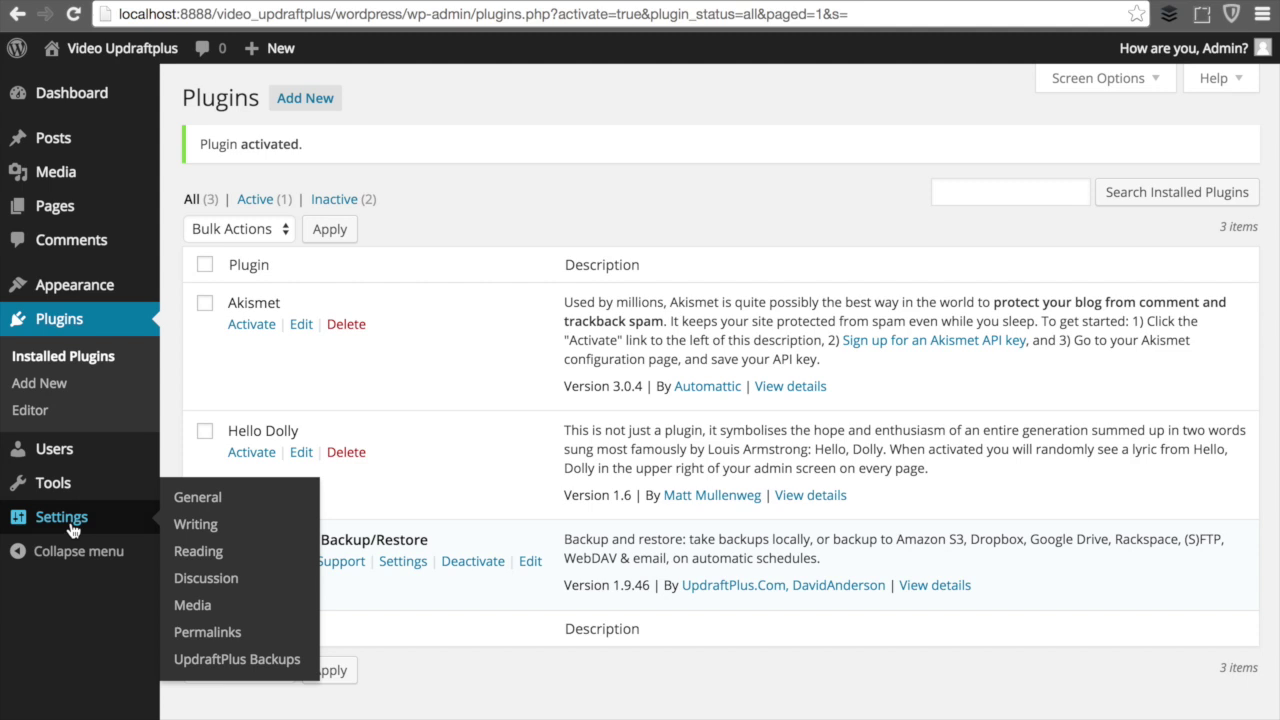
mouse_move(225, 659)
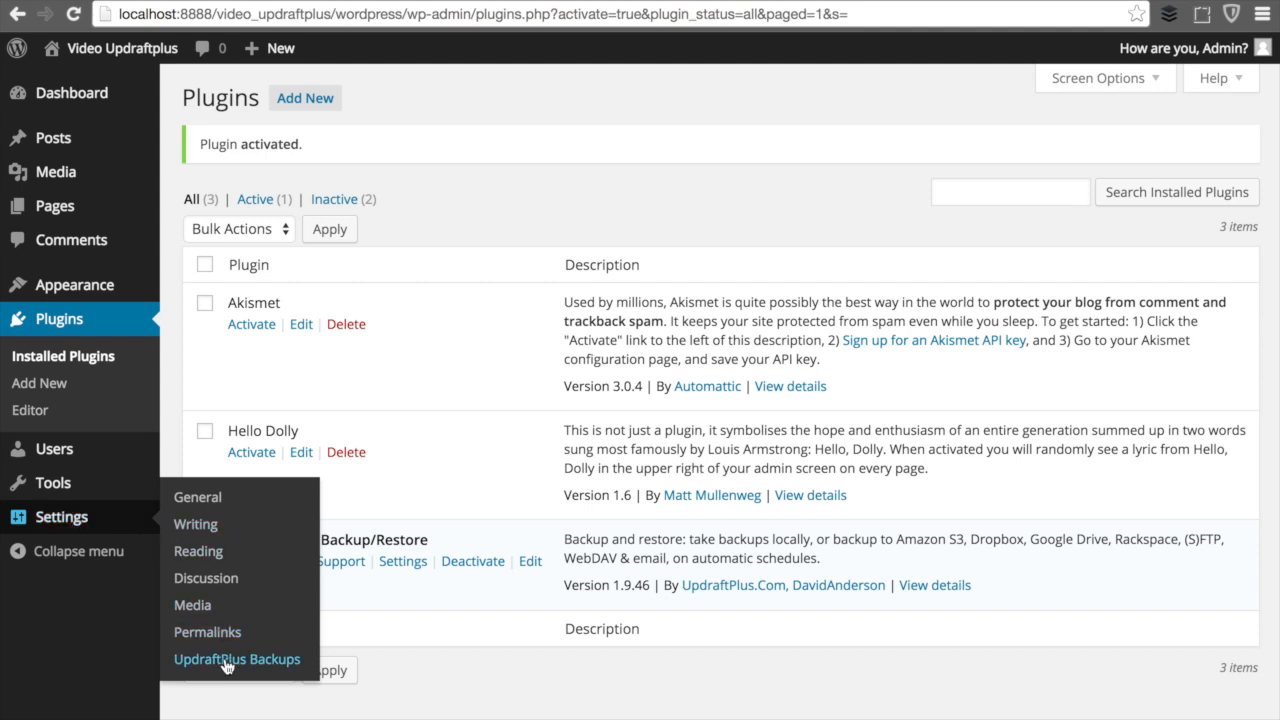
left_click(236, 658)
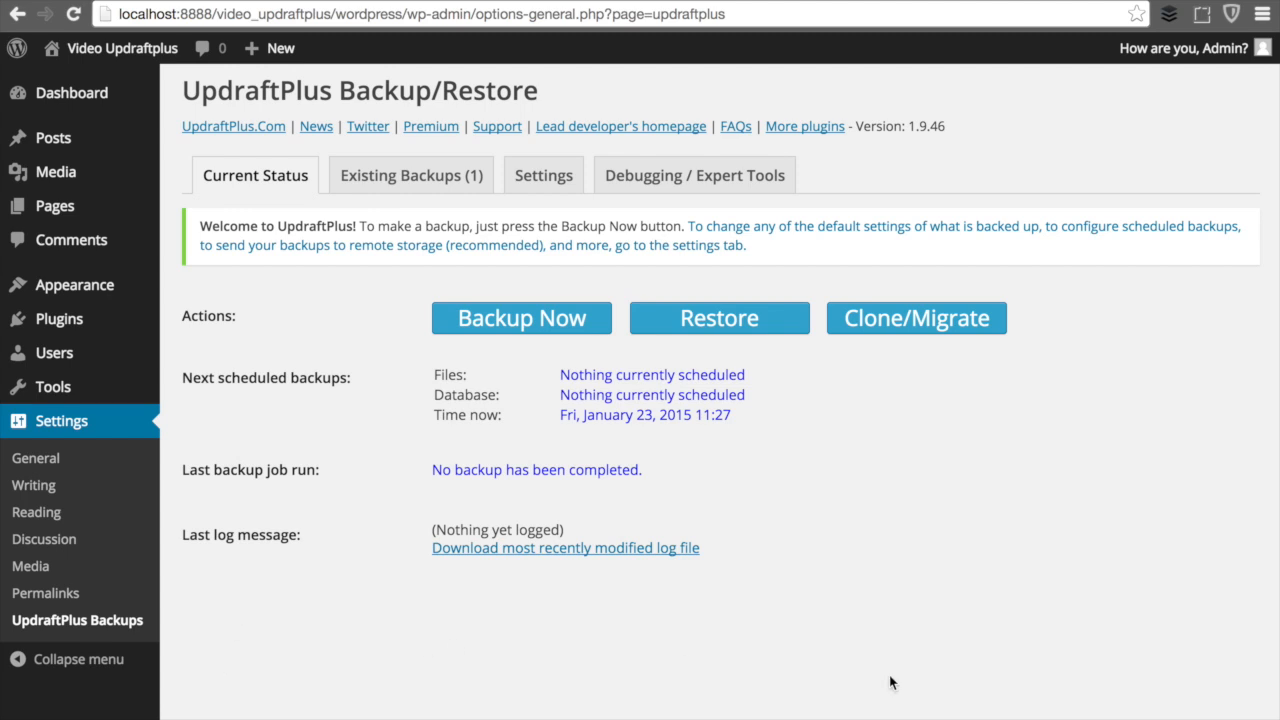
mouse_move(775, 471)
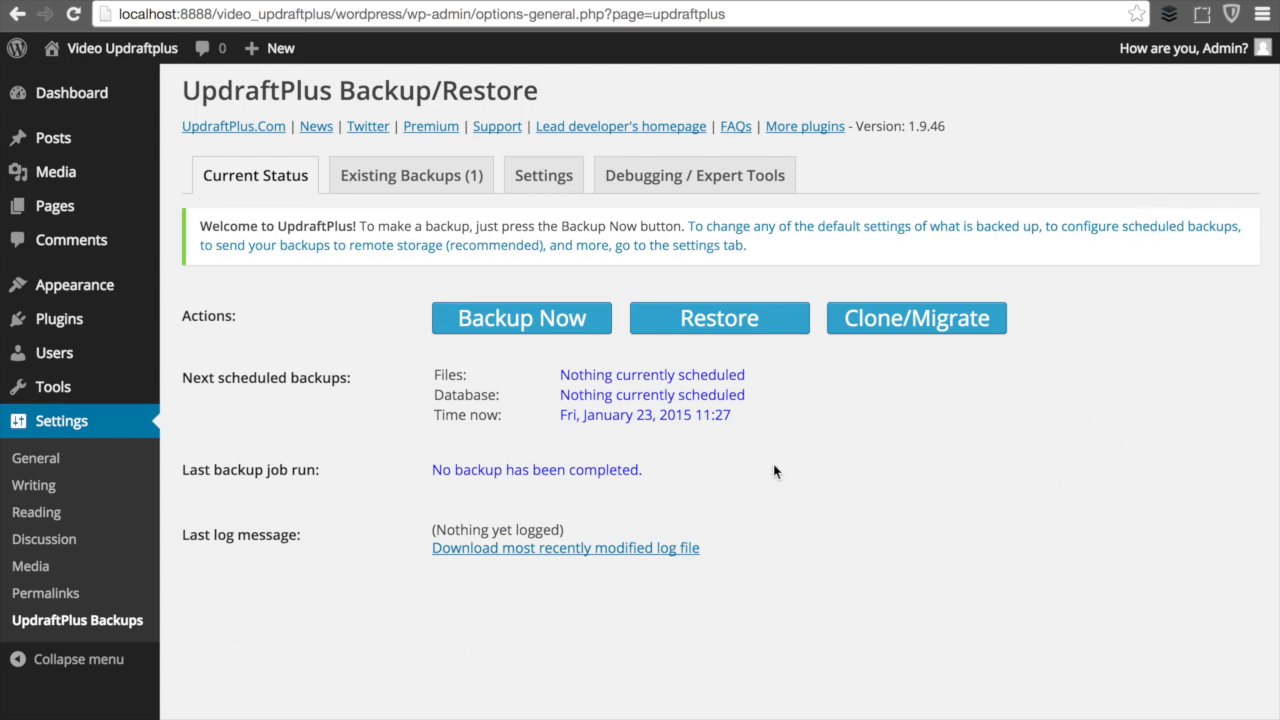
mouse_move(530, 357)
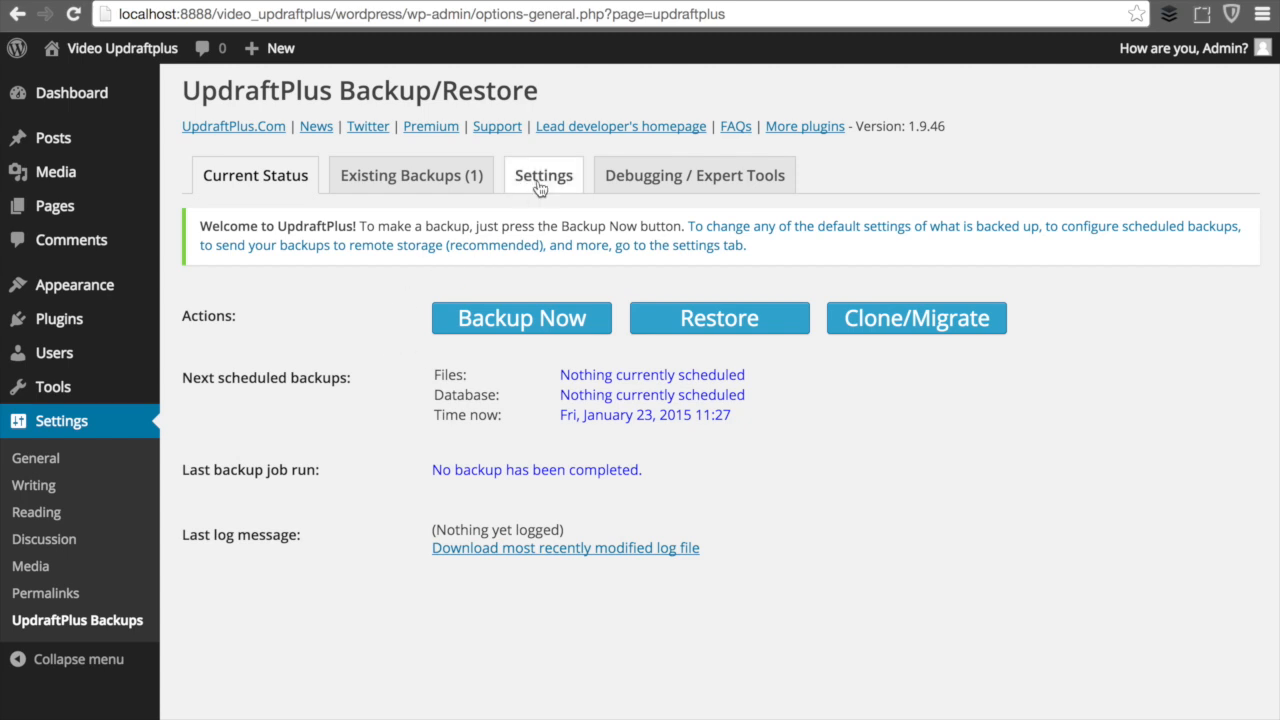
Switch to the Settings tab of the UpdraftPlus Backup/Restore page
left_click(543, 175)
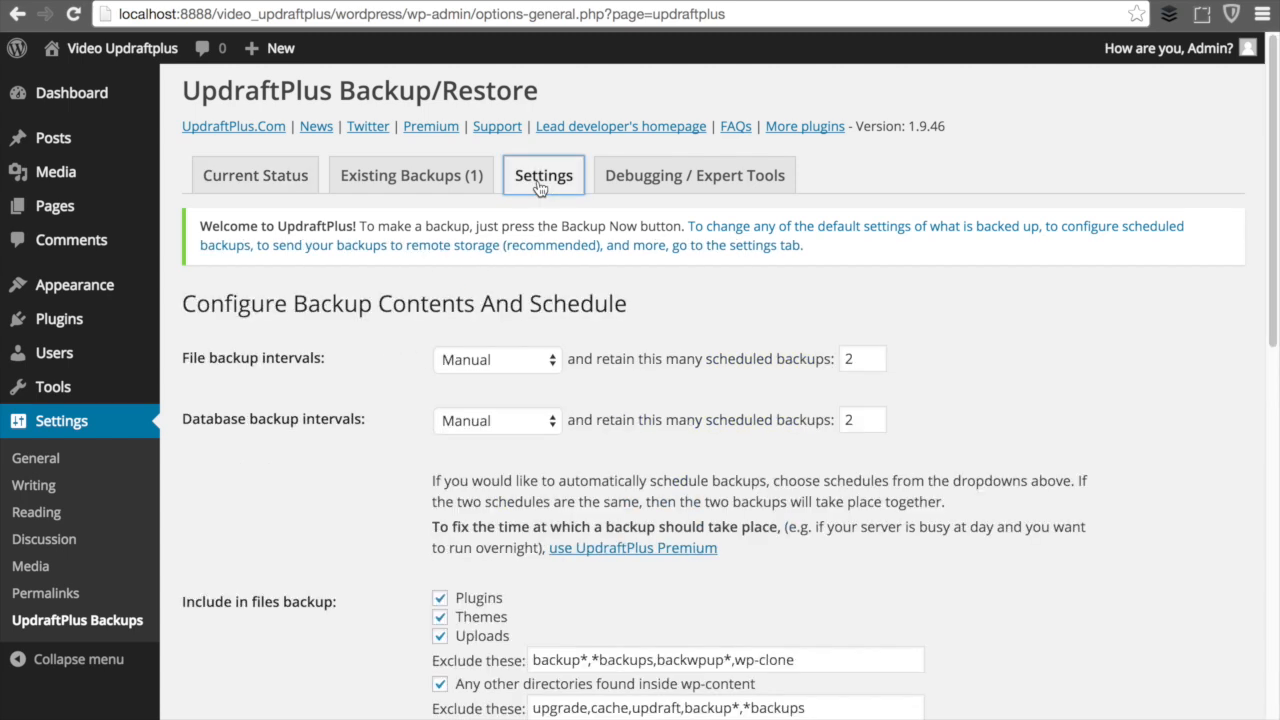
Enable the Reporting Email checkbox for backup reports
scroll("down", 3)
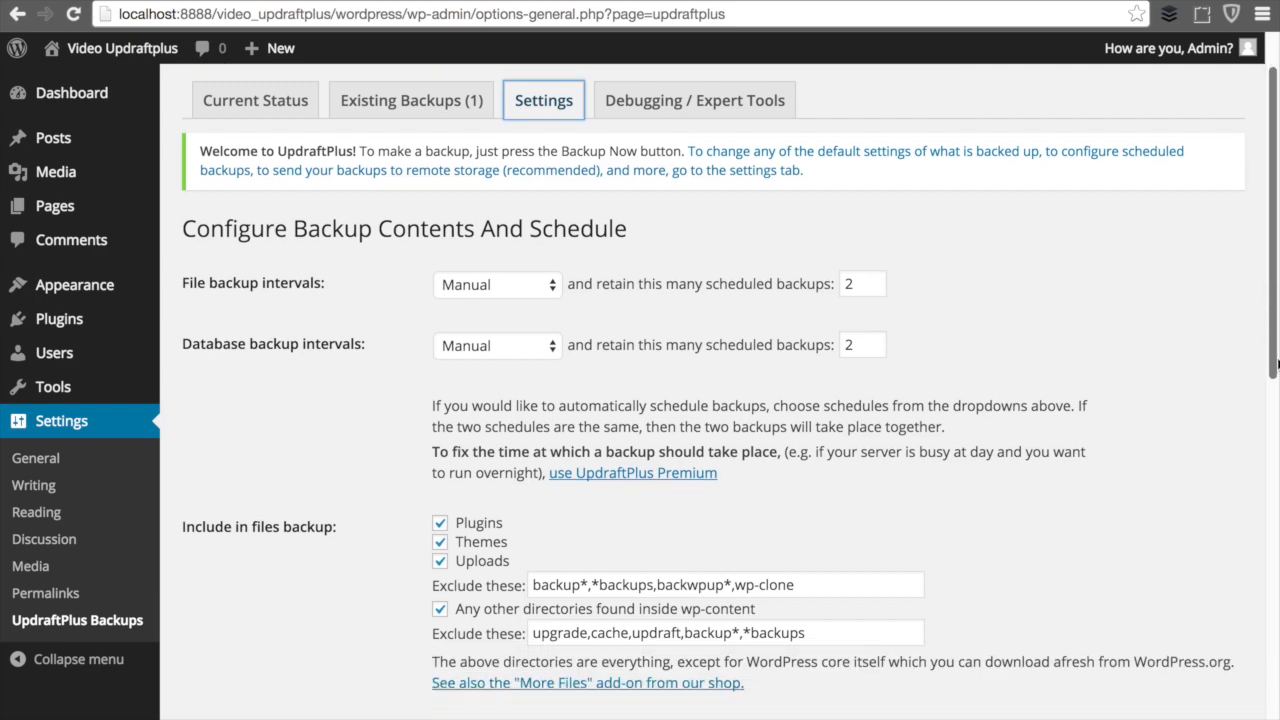
scroll("down", 3)
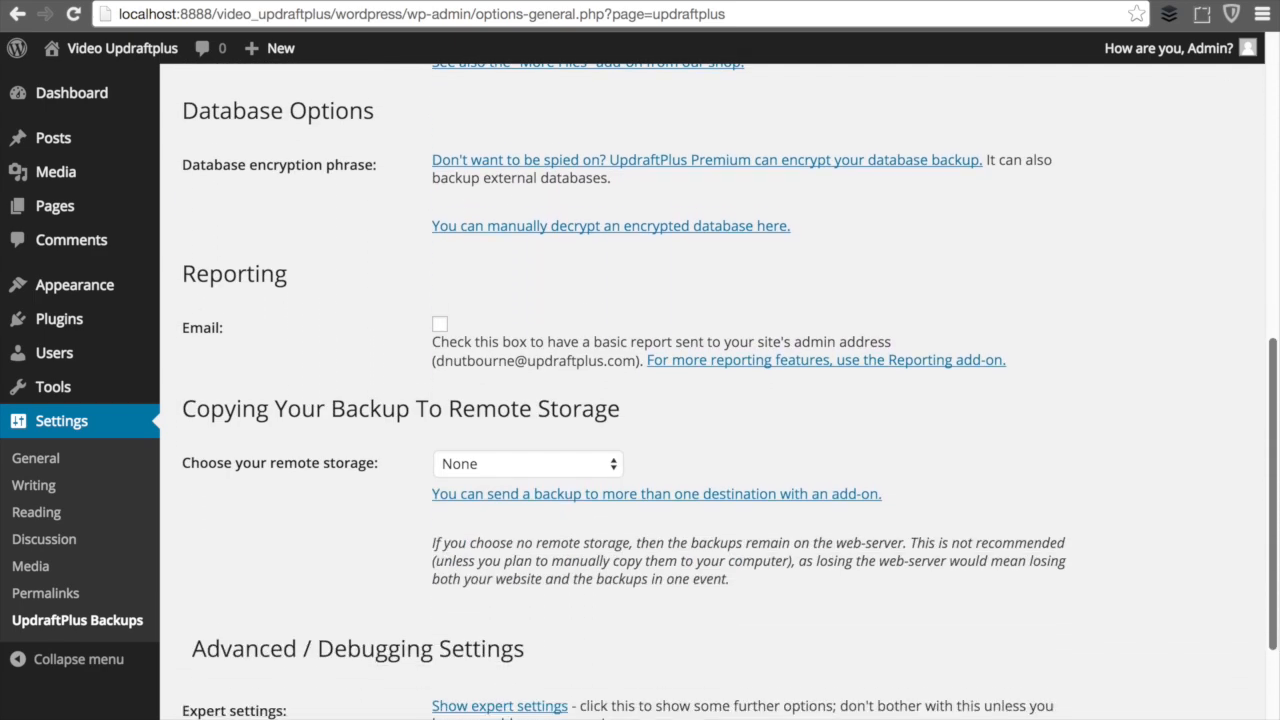
scroll("down", 3)
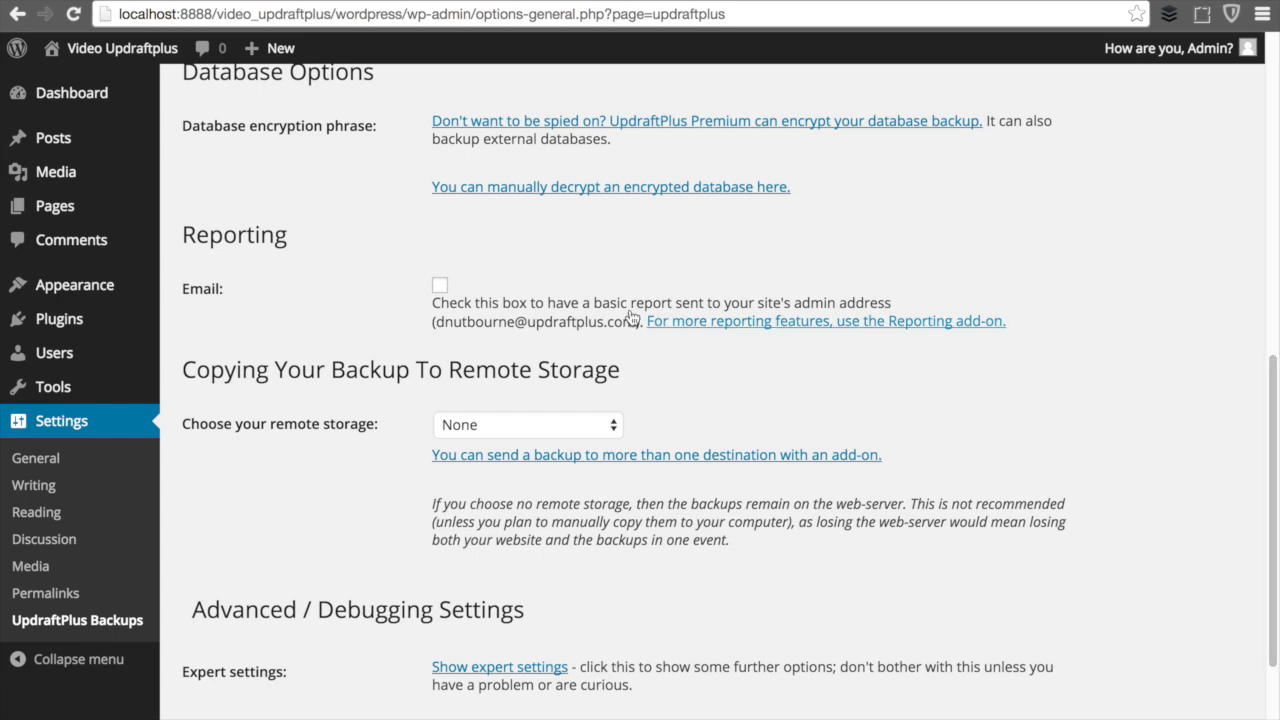
left_click(439, 285)
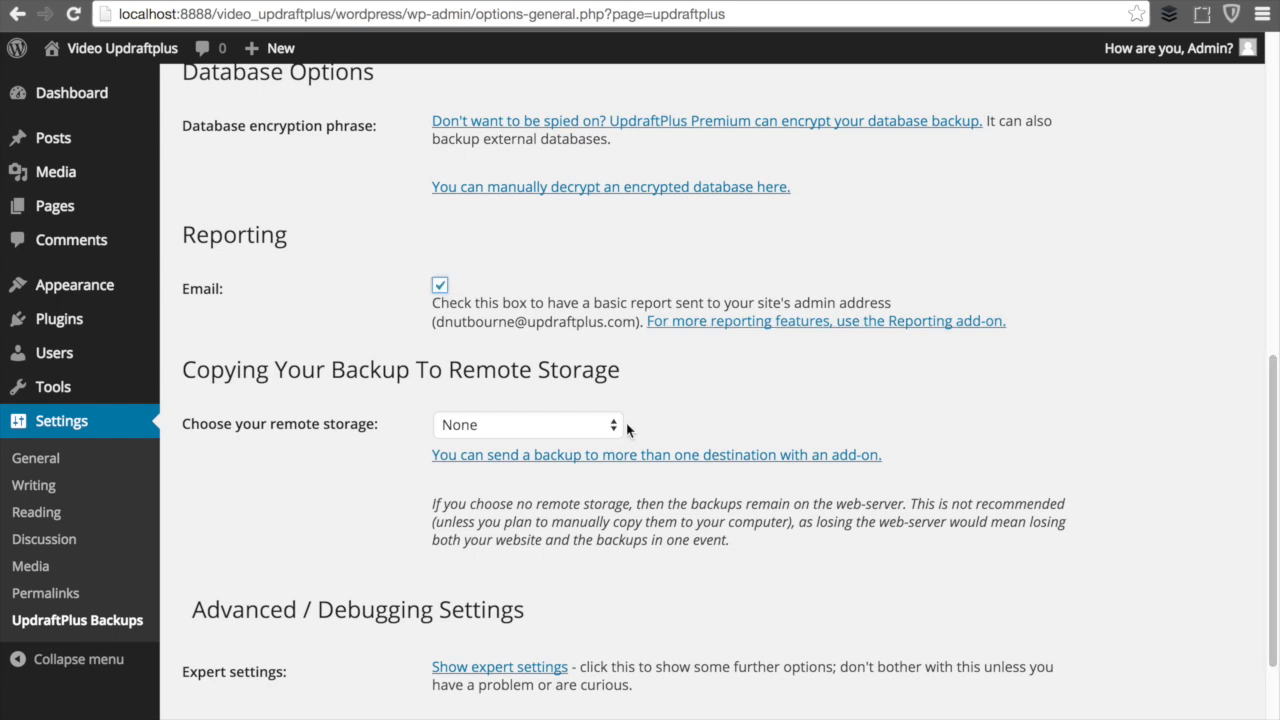
Set remote storage to Email and save the UpdraftPlus settings
left_click(527, 424)
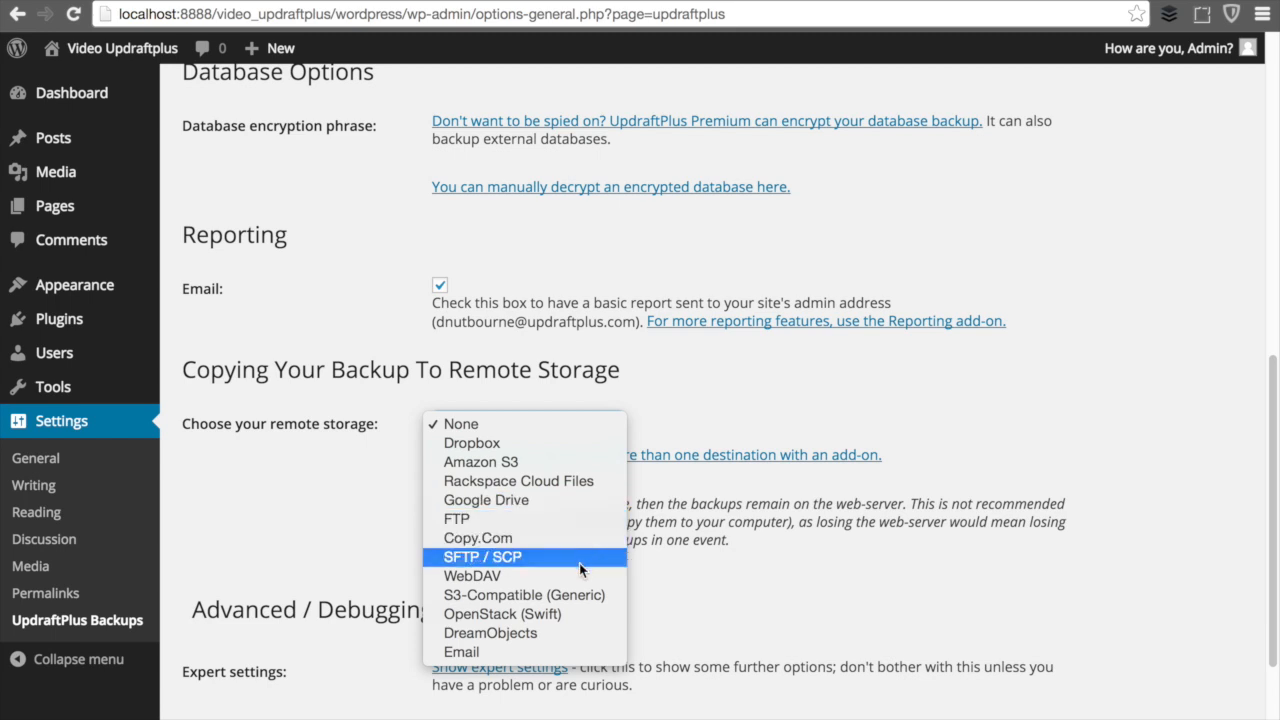
mouse_move(577, 651)
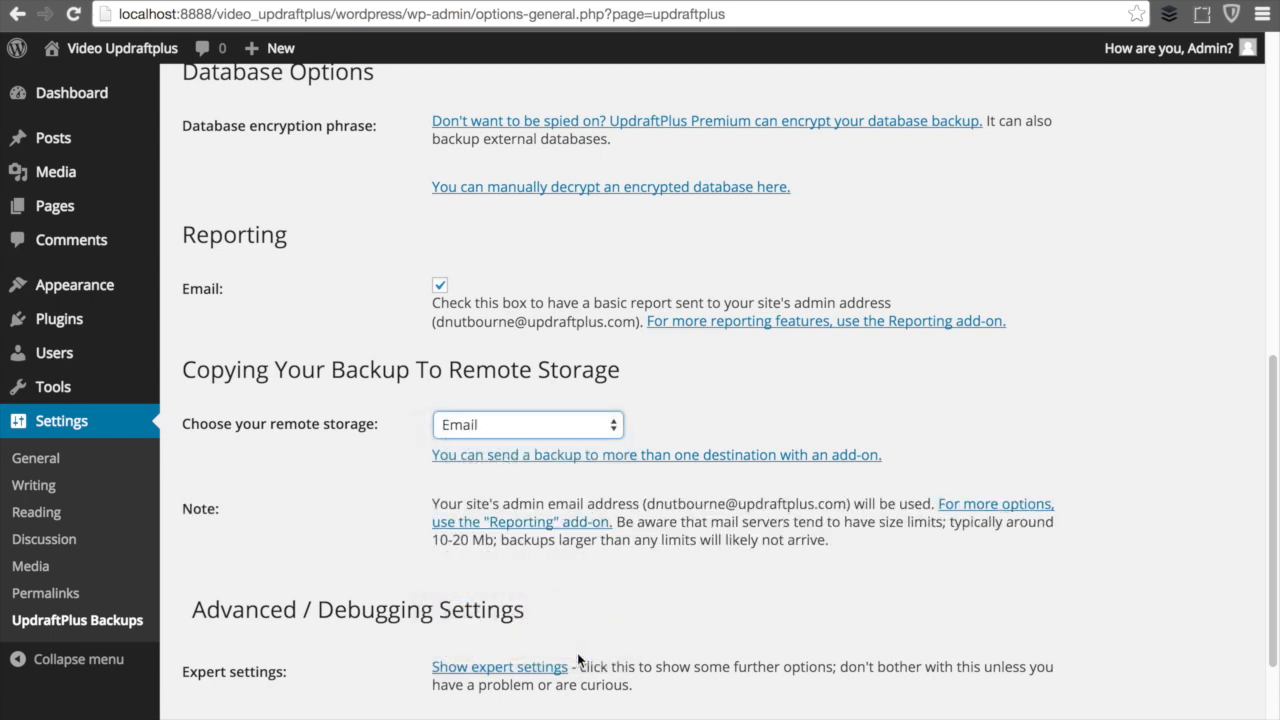
mouse_move(856, 591)
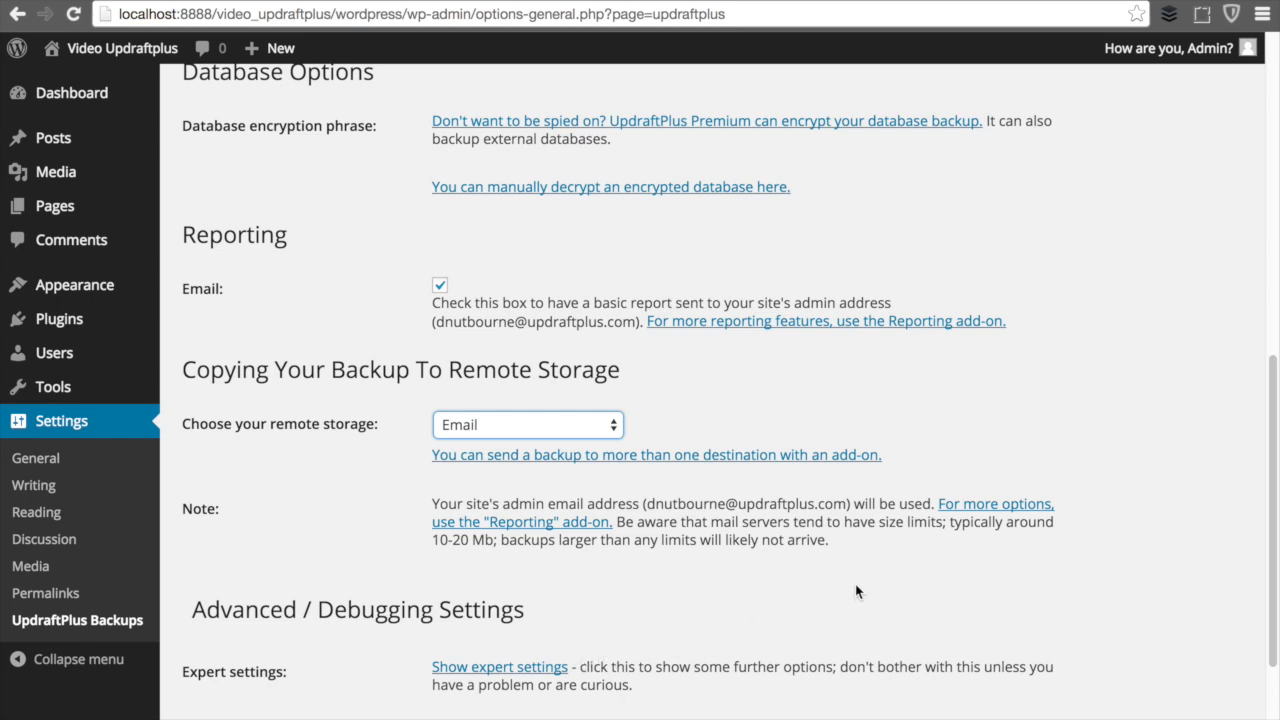
mouse_move(651, 524)
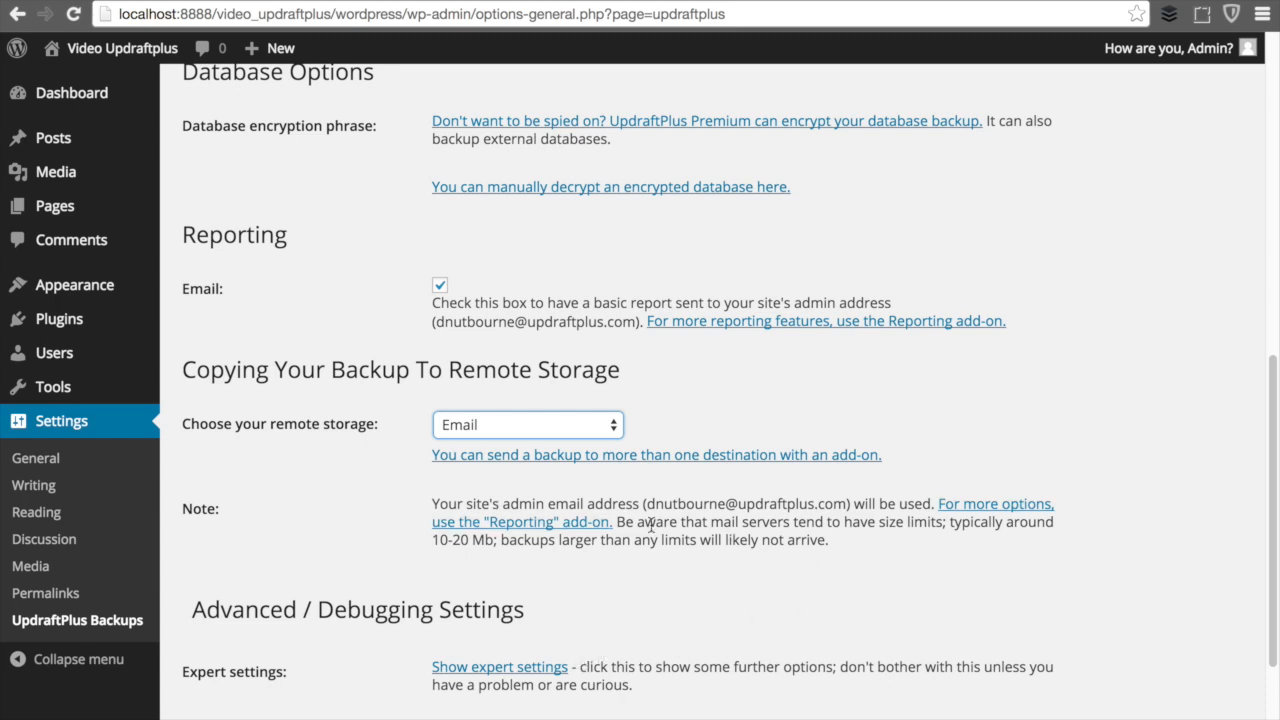
scroll("down", 3)
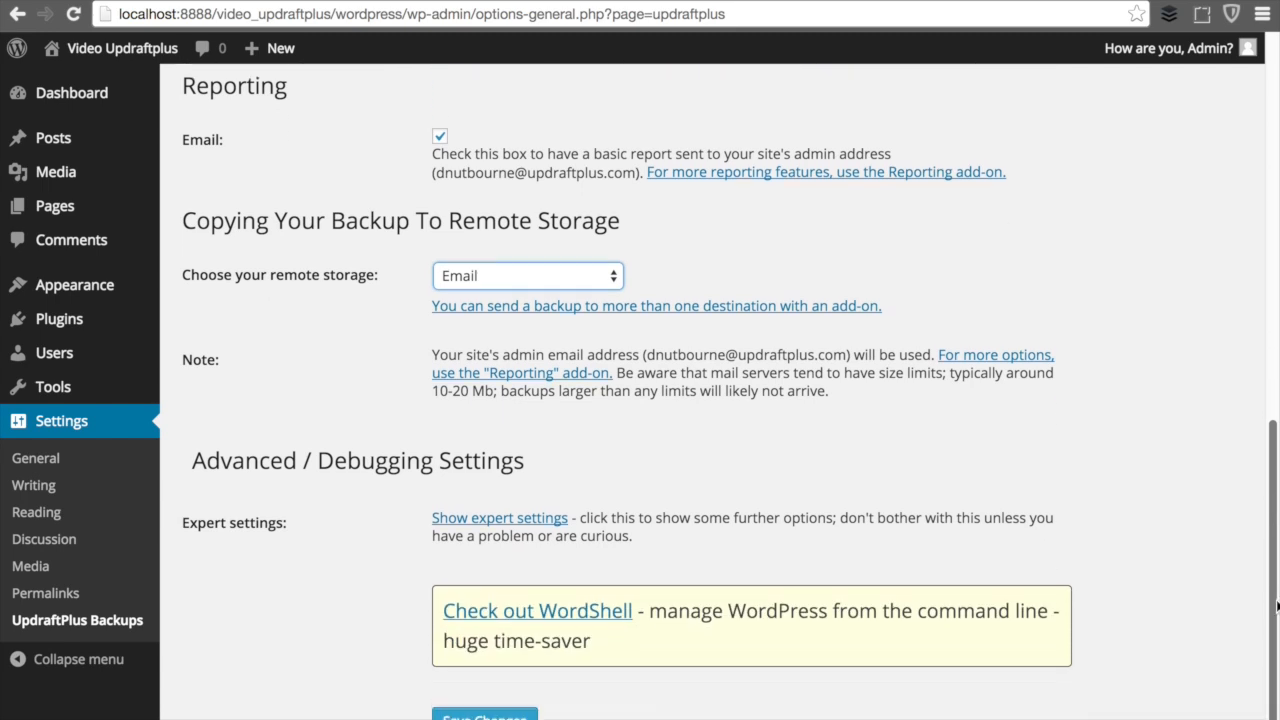
scroll("down", 3)
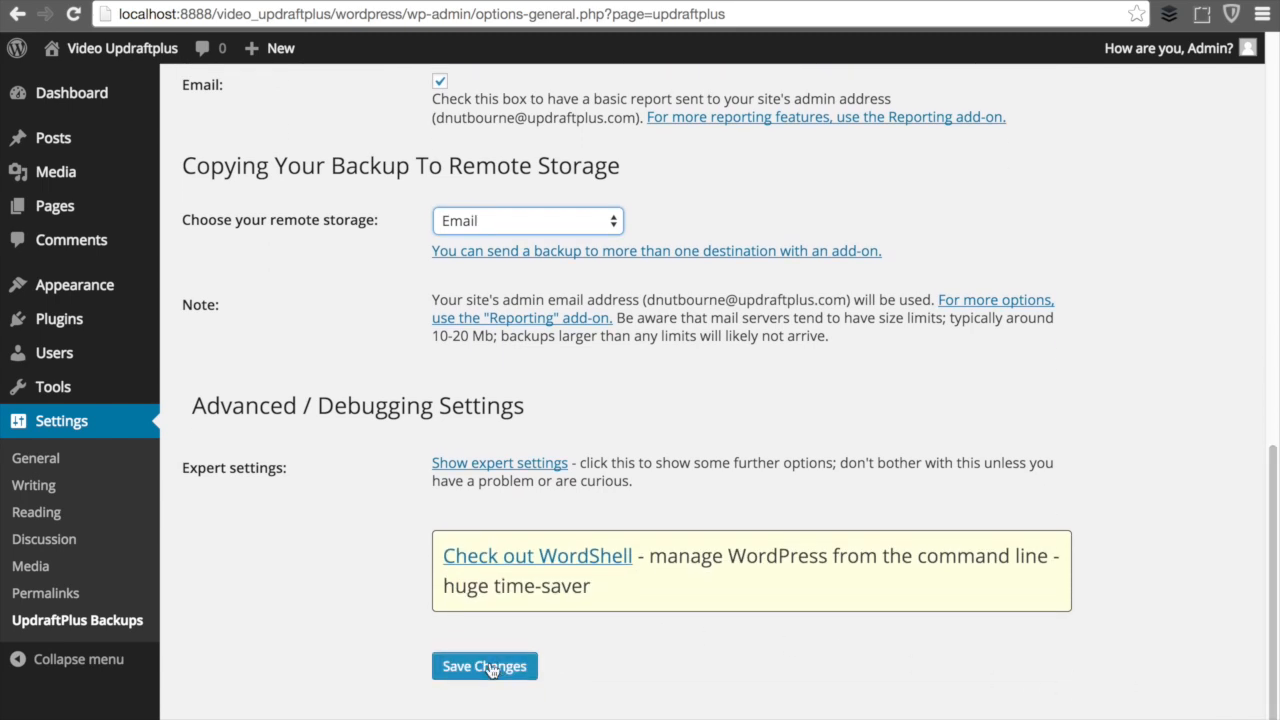
left_click(484, 666)
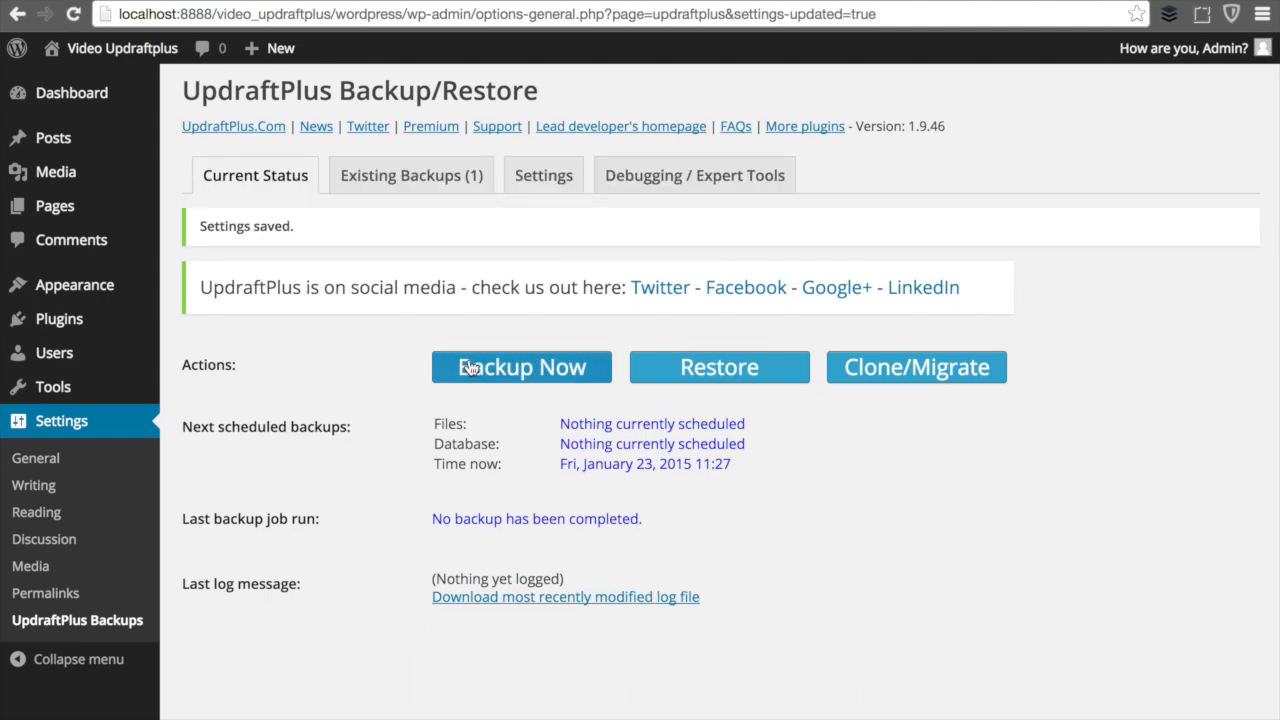
Run a one-time Backup Now and view the Existing Backups list
left_click(521, 366)
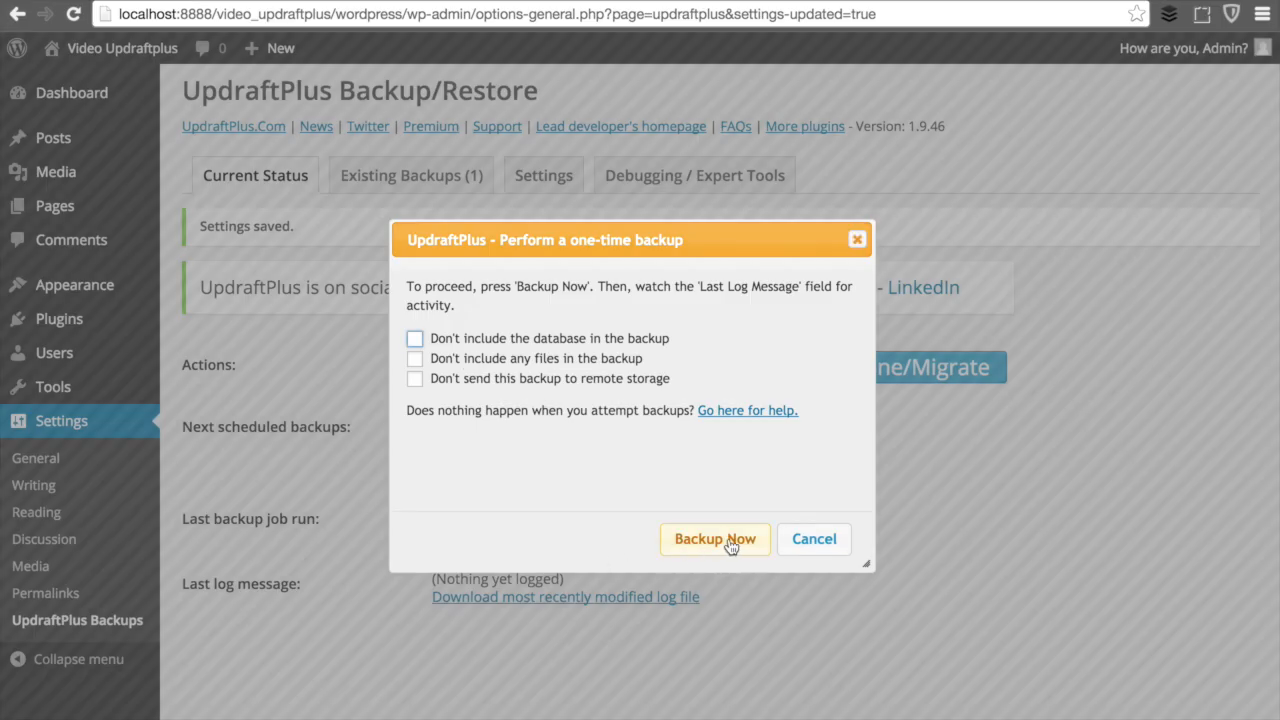
left_click(714, 538)
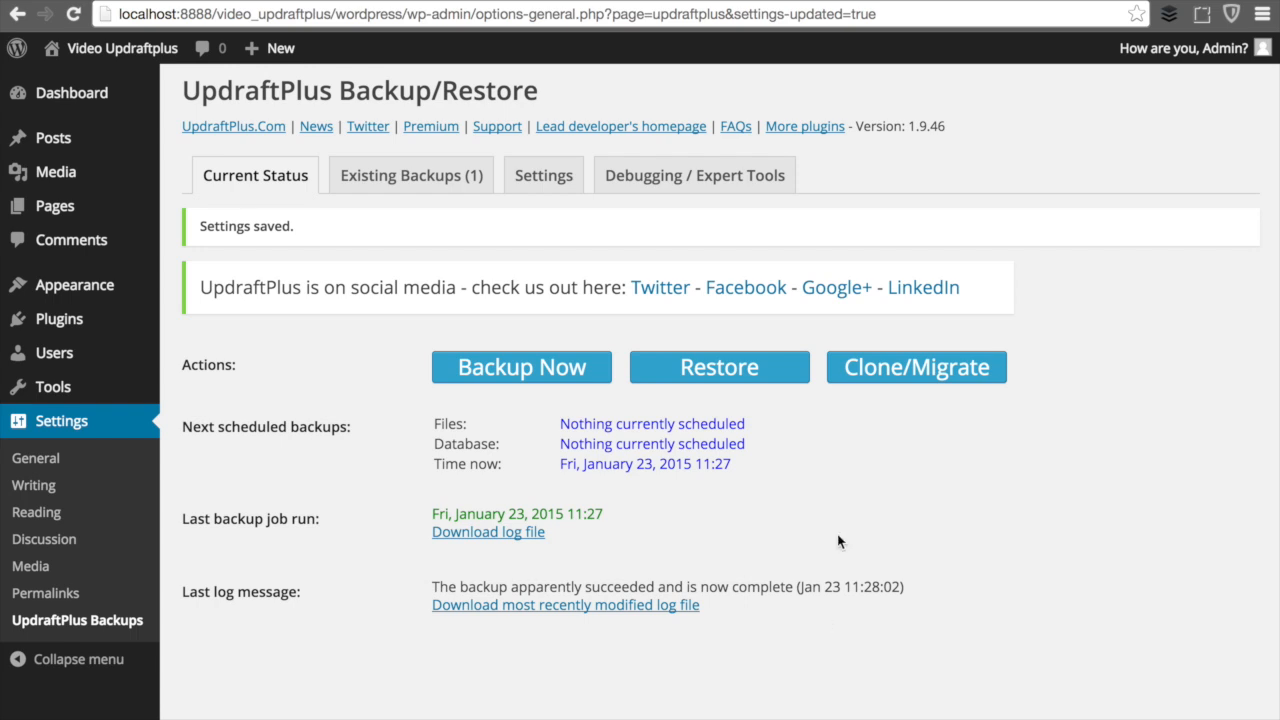
left_click(410, 175)
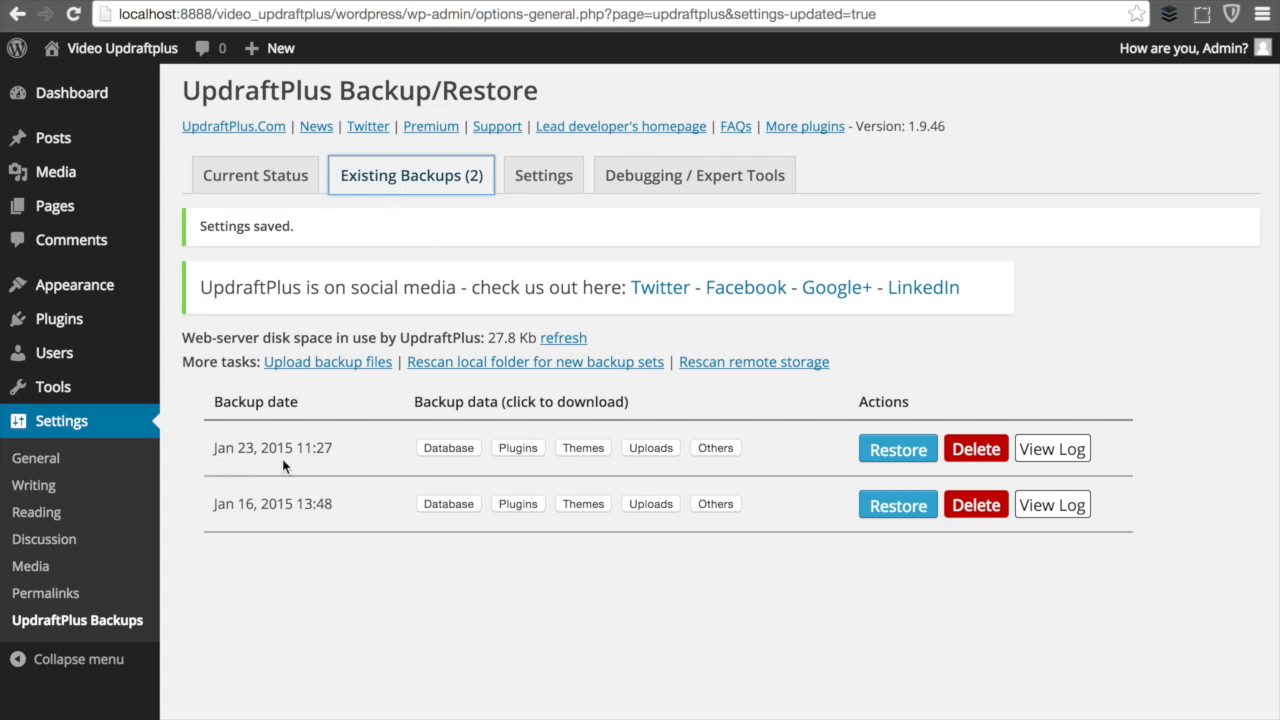
mouse_move(380, 478)
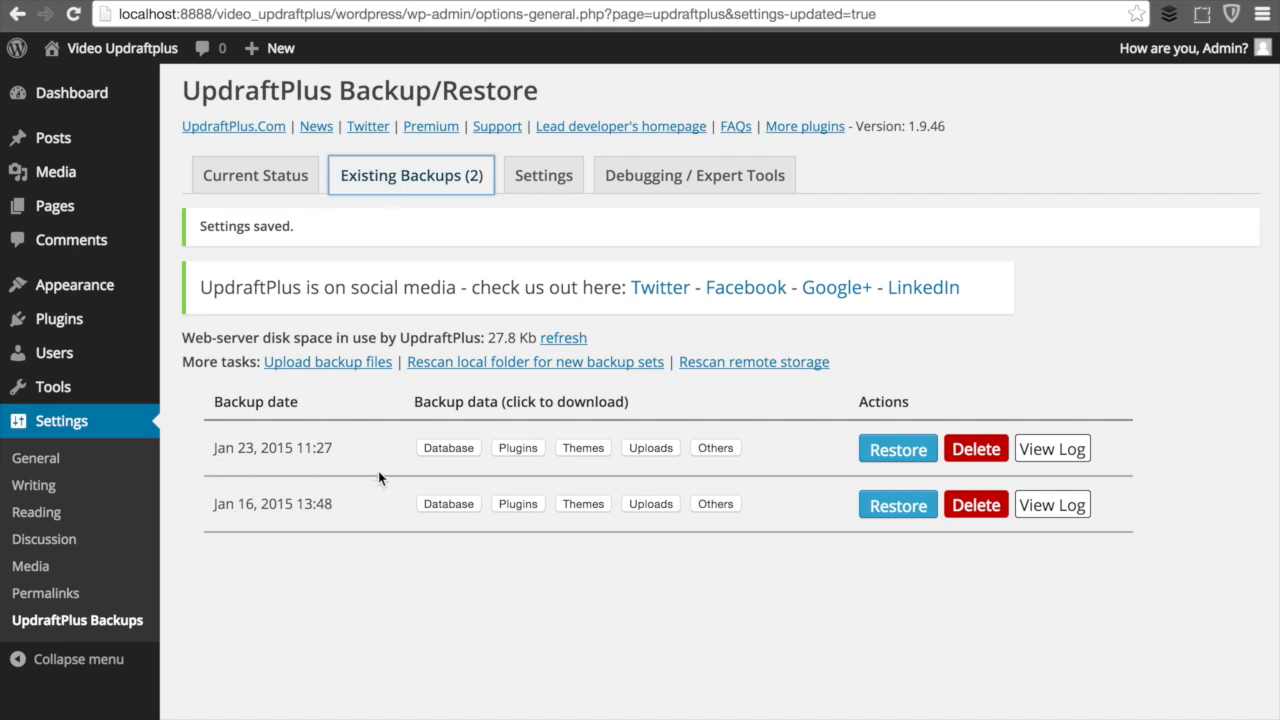